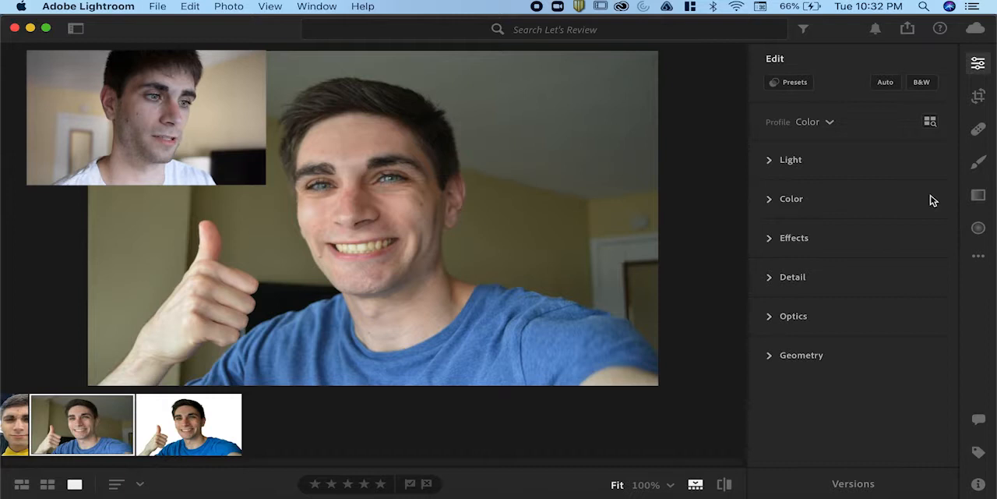
Step: Start a new local Brush adjustment on the thumbs-up selfie
left_click(979, 162)
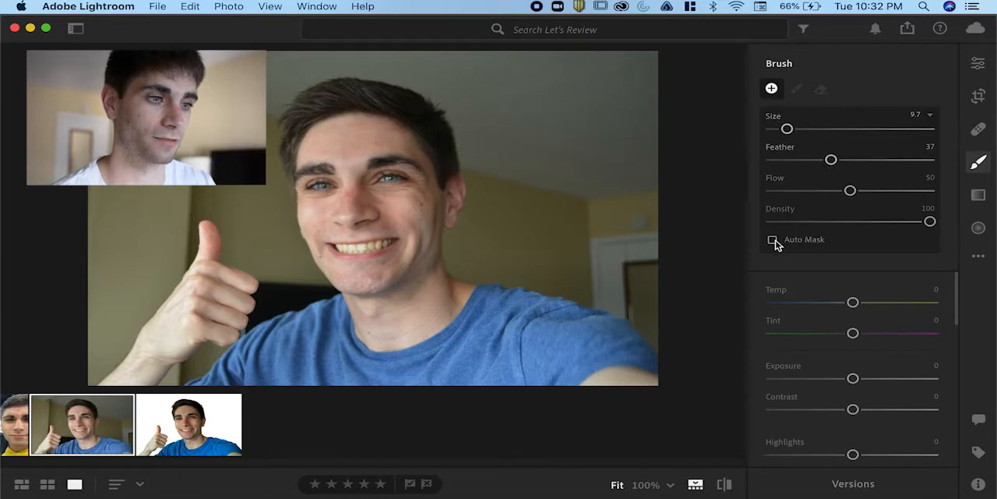
Step: Enable Auto Mask and enlarge the brush size from 9.7 to about 31.4
left_click(773, 240)
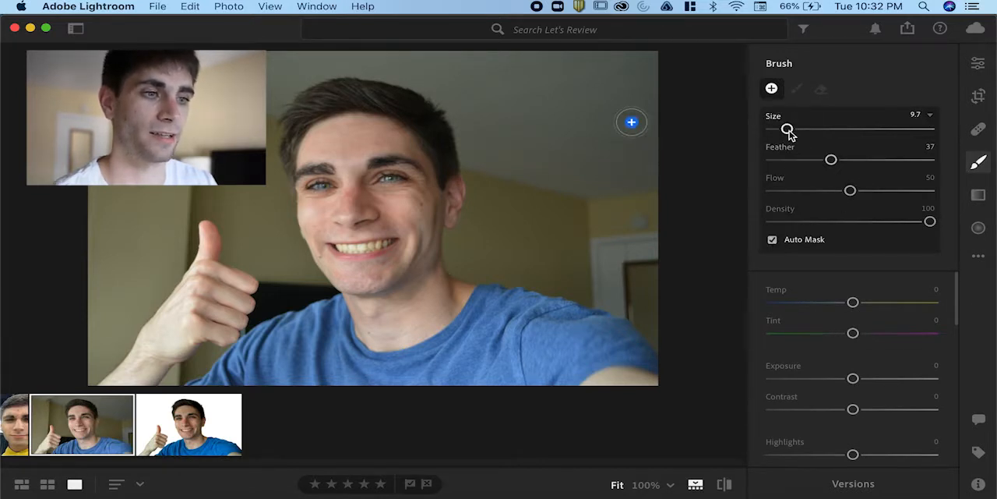
left_click_drag(785, 128, 821, 128)
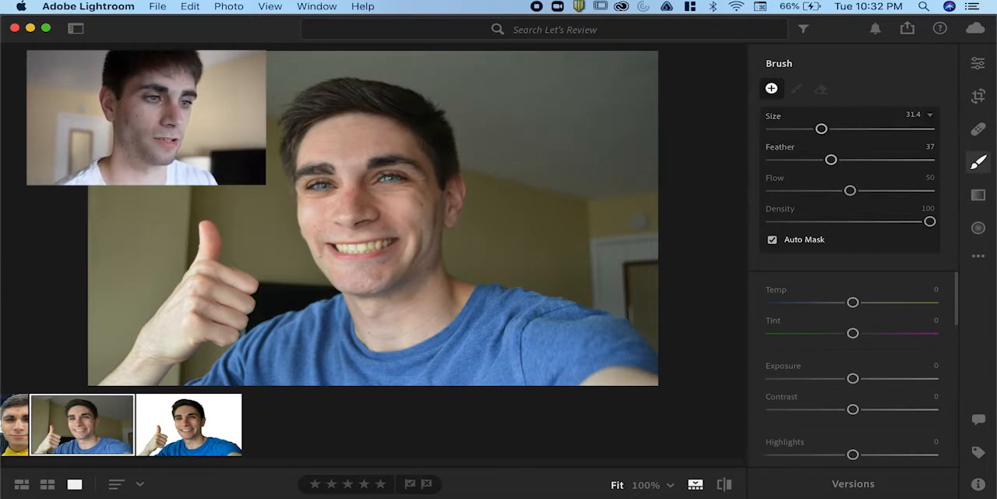
mouse_move(557, 349)
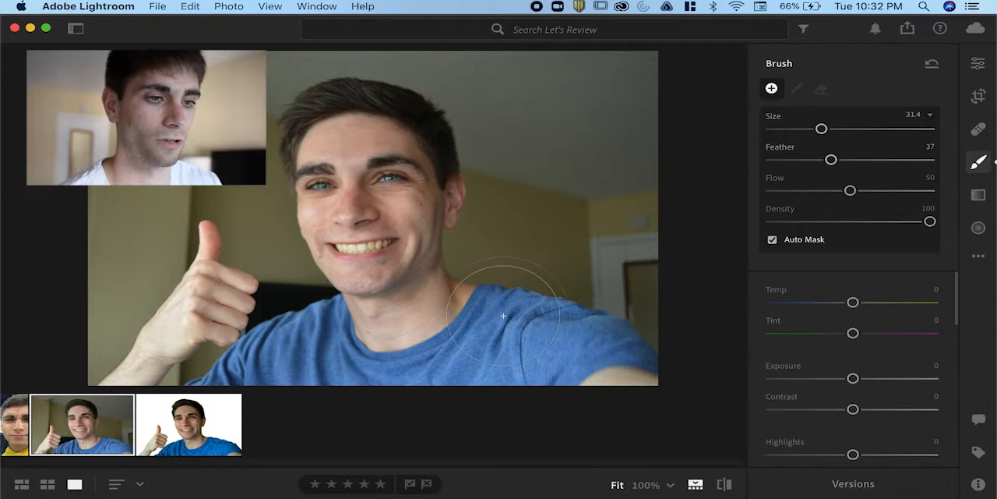
mouse_move(304, 337)
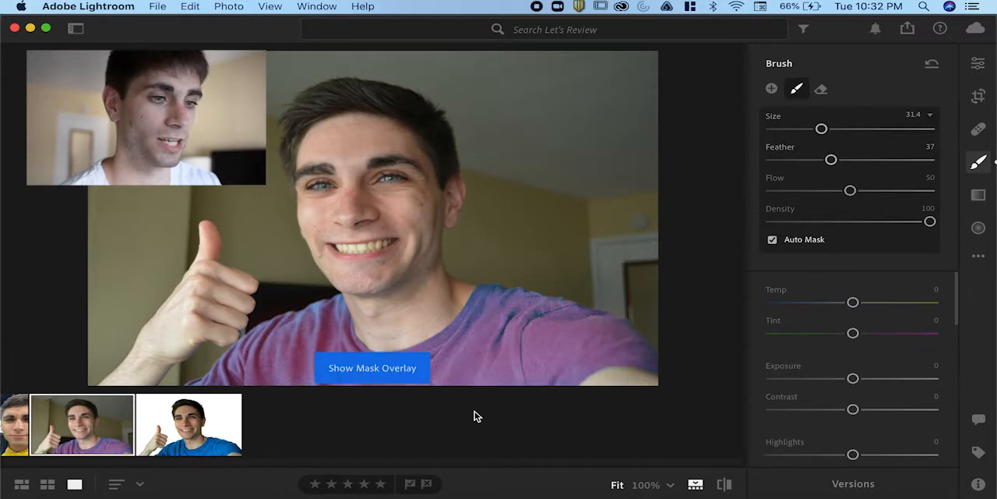
mouse_move(497, 355)
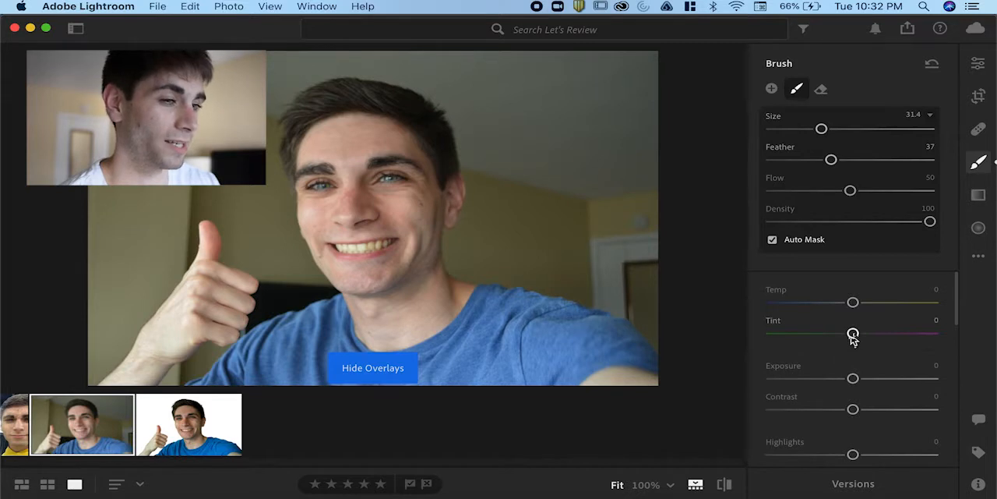
Step: Trial green tint, warmer temperature and lower contrast on the shirt, reset all to zero, and leave for Edit
left_click_drag(853, 334, 773, 333)
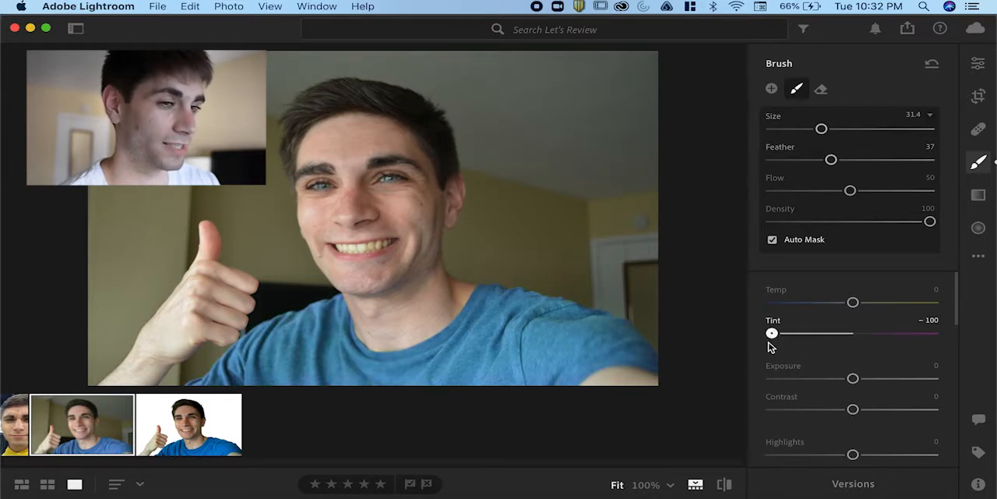
left_click_drag(771, 334, 860, 334)
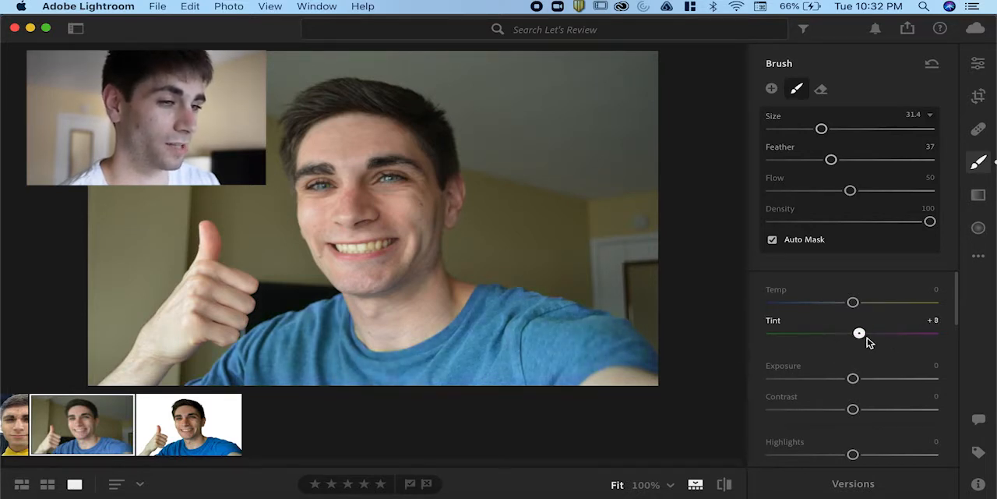
left_click_drag(854, 302, 885, 302)
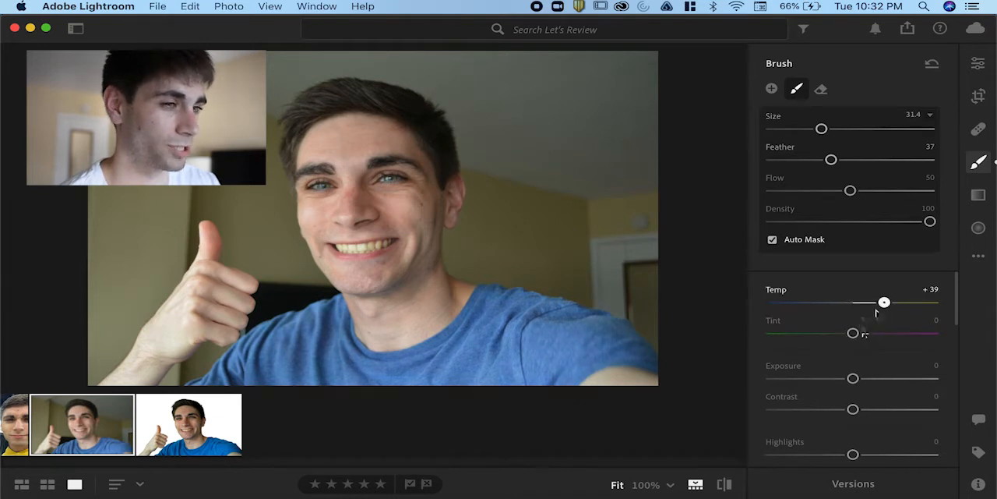
left_click_drag(885, 303, 847, 303)
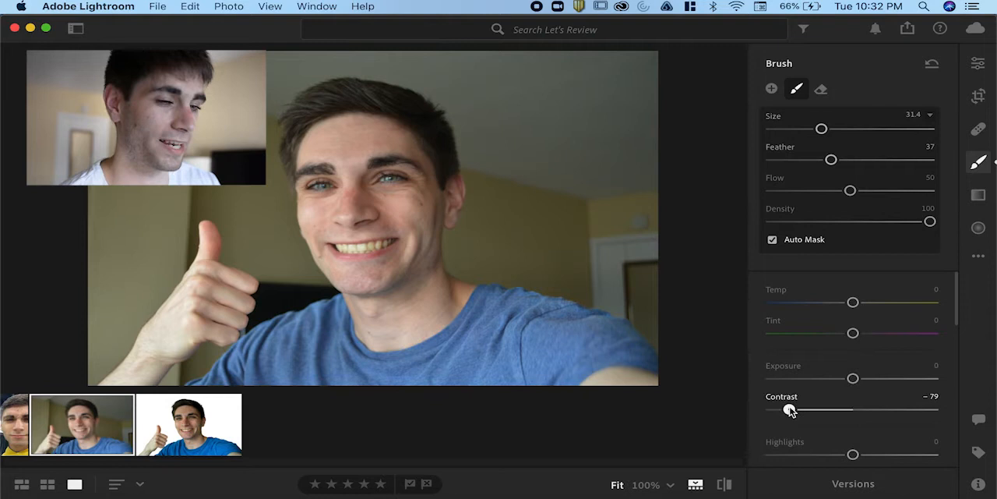
left_click_drag(792, 409, 870, 409)
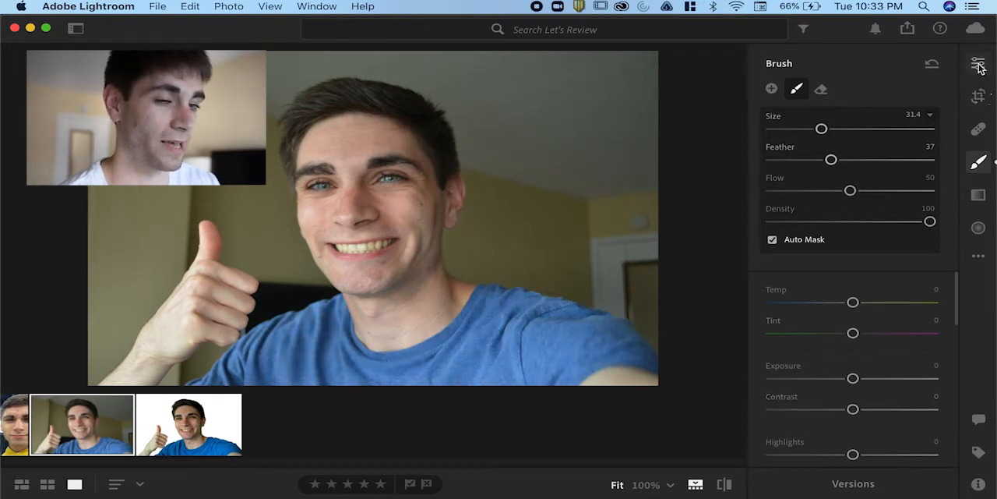
left_click(978, 62)
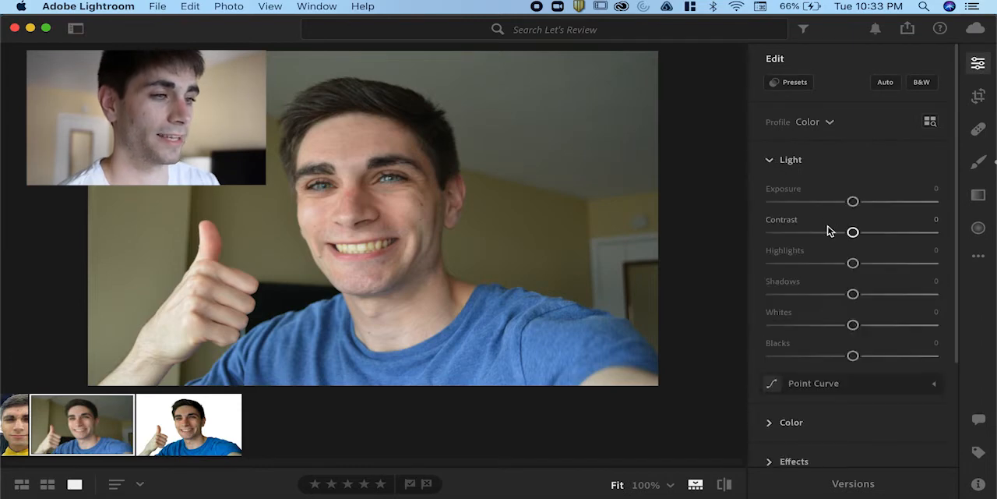
Step: Adjust an Edit slider, then return to the shirt's brush adjustment
left_click_drag(852, 230, 770, 230)
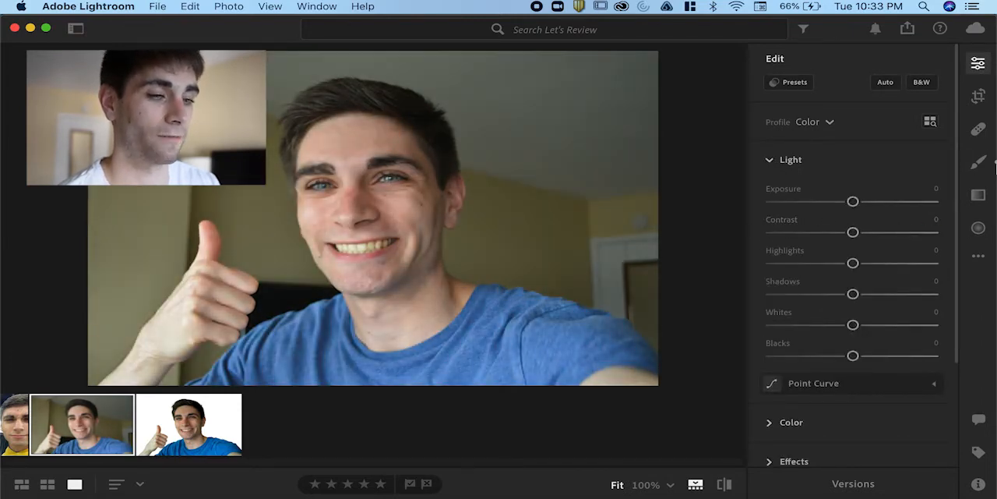
left_click(979, 162)
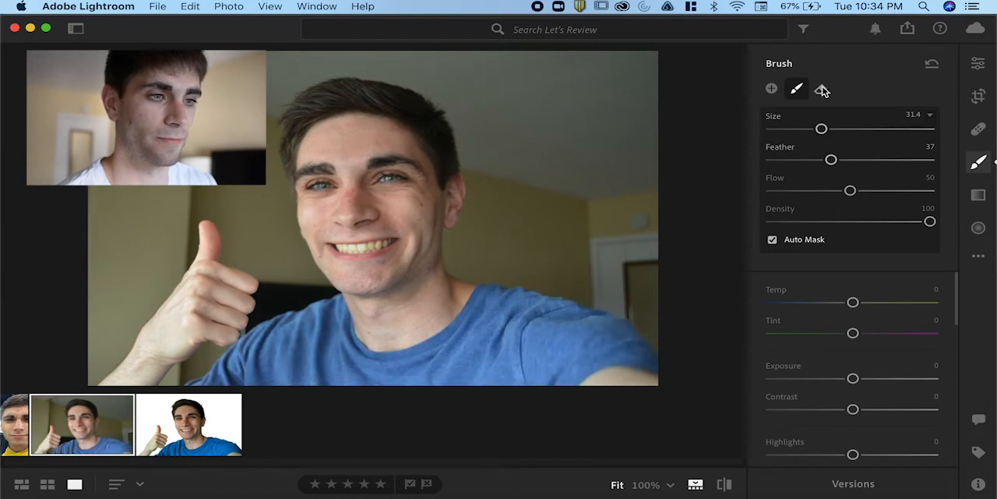
Step: Erase mask spill around the outstretched arm, then switch back to add mode
left_click(821, 87)
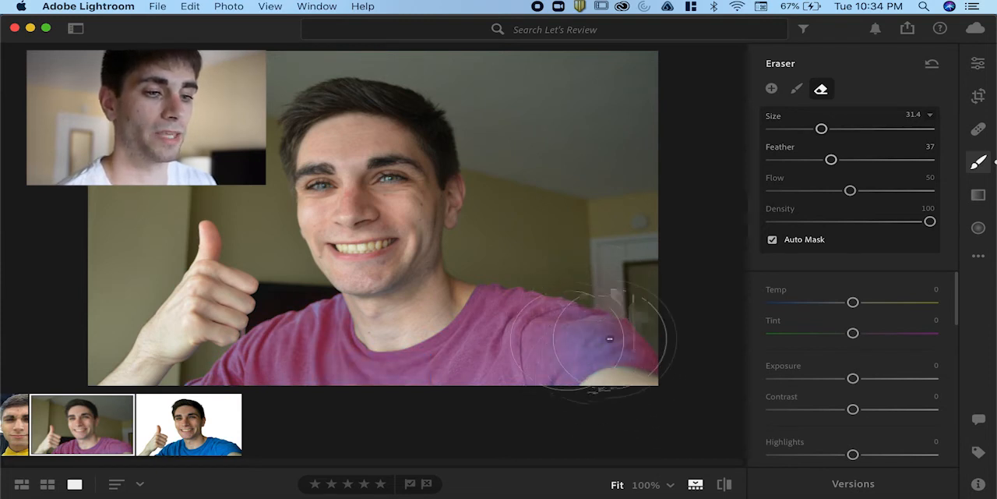
left_click_drag(608, 340, 626, 333)
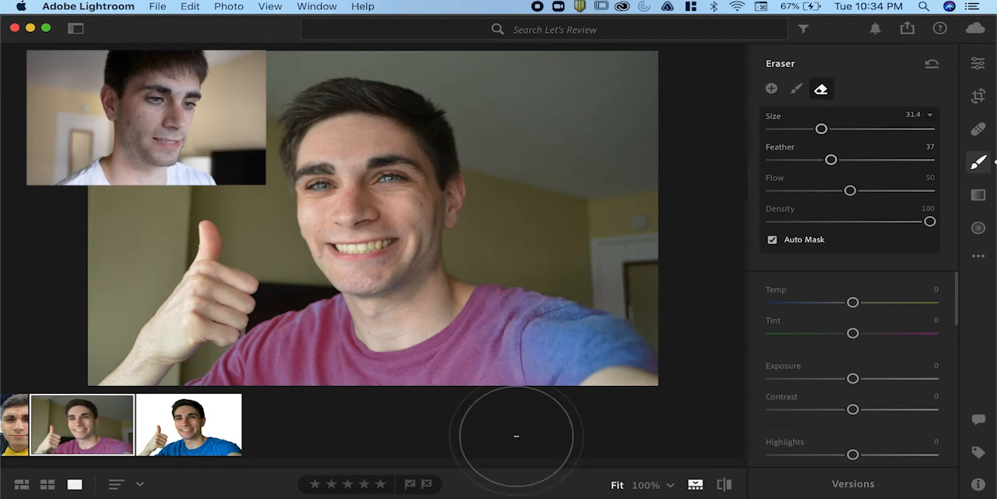
mouse_move(595, 359)
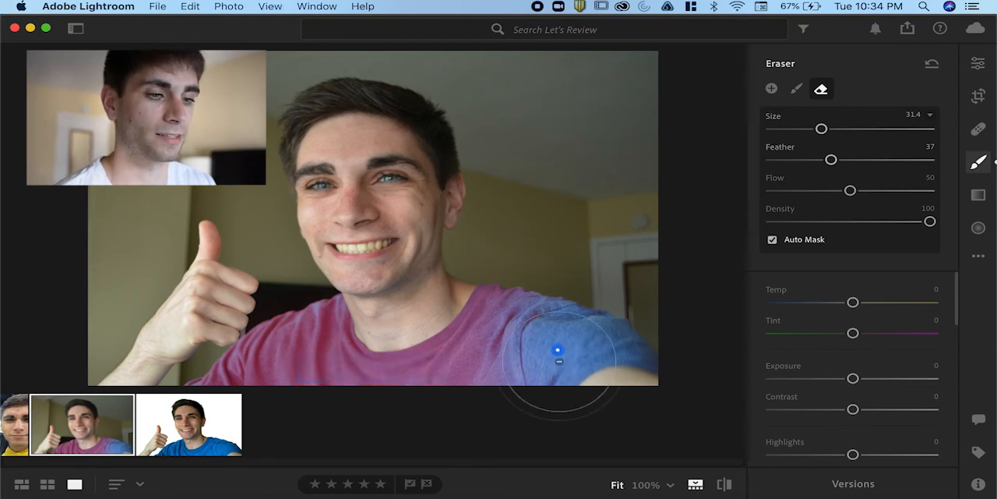
left_click(771, 88)
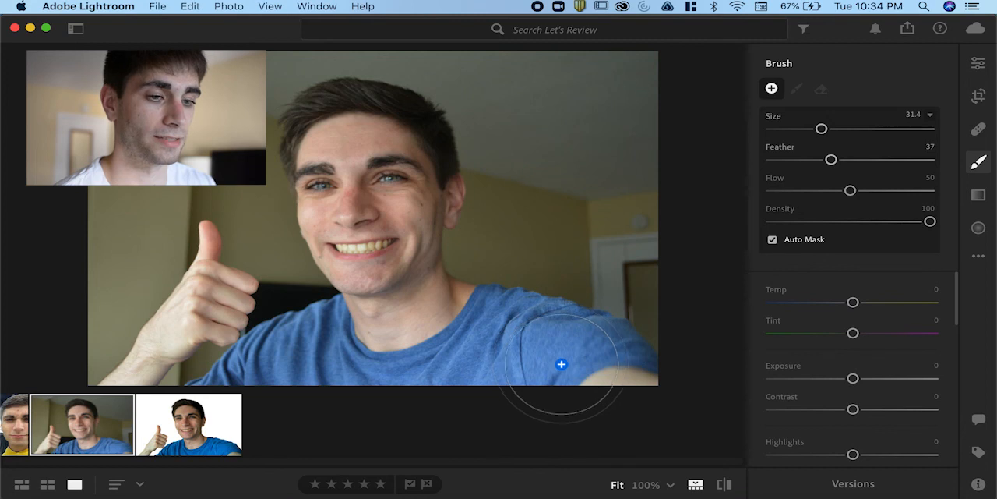
mouse_move(564, 366)
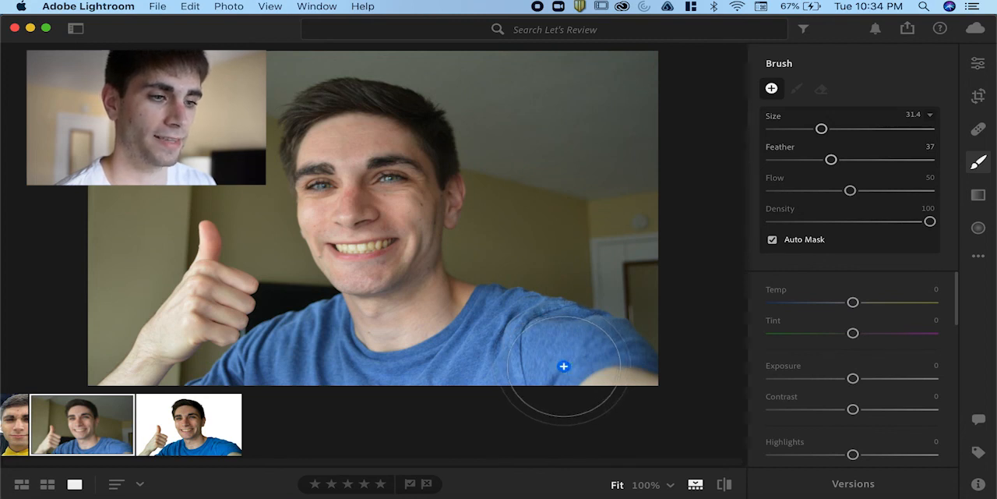